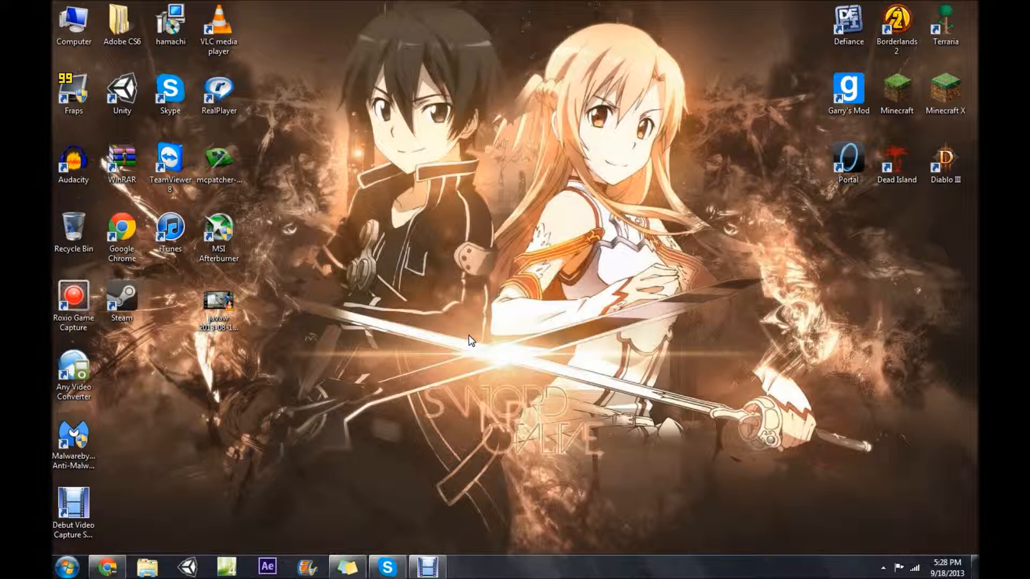
mouse_move(586, 314)
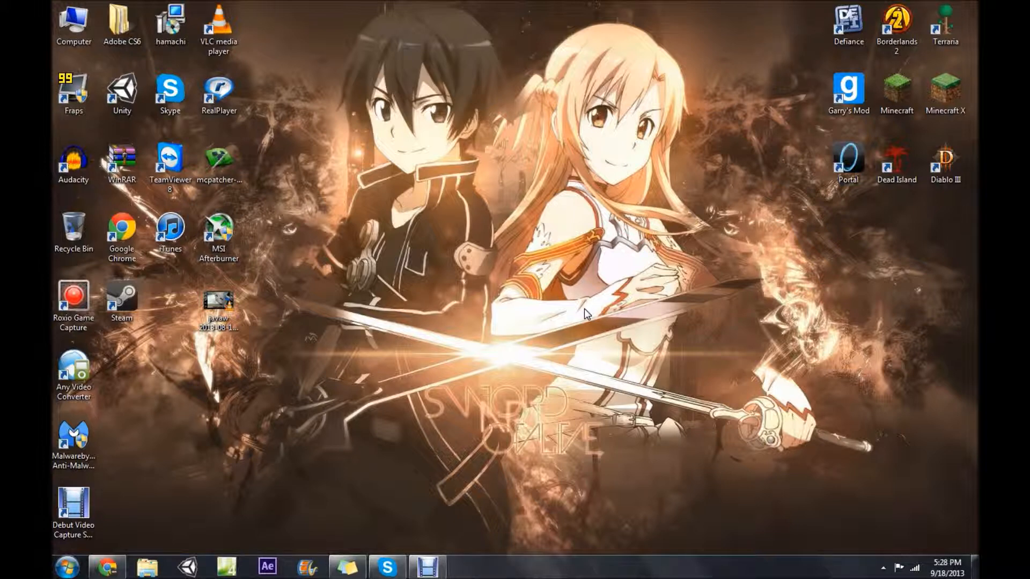
mouse_move(592, 330)
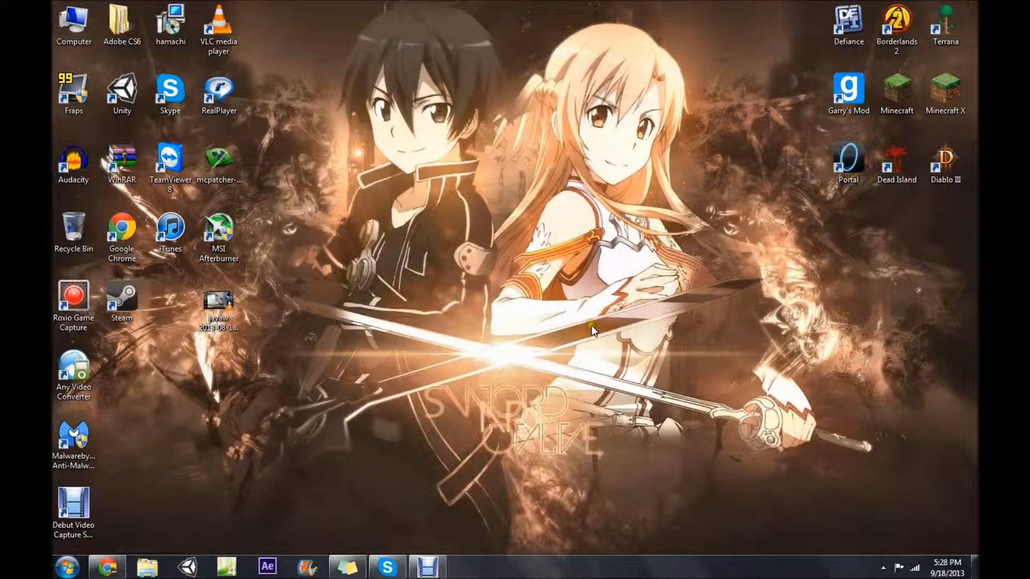
mouse_move(641, 138)
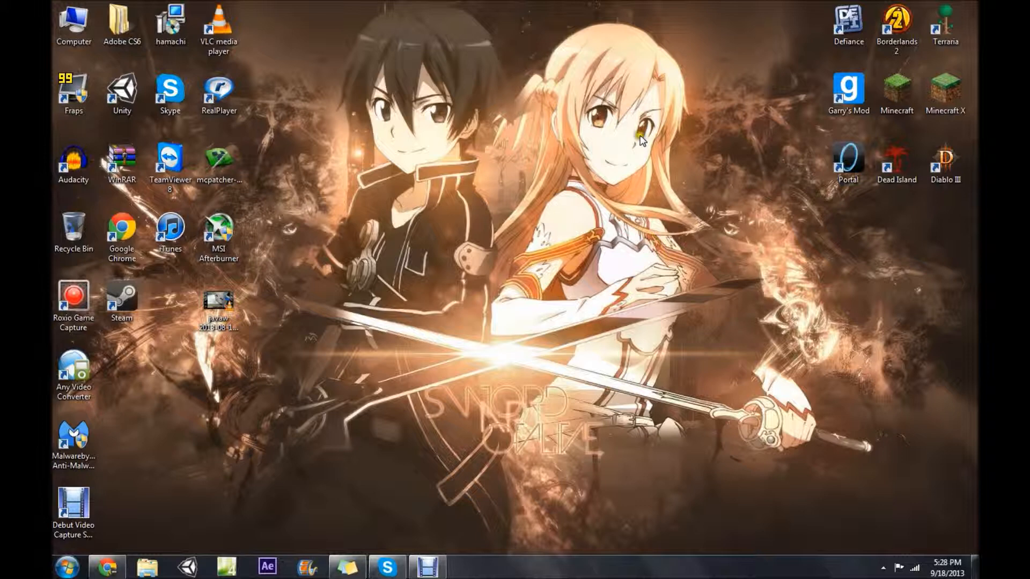
mouse_move(647, 138)
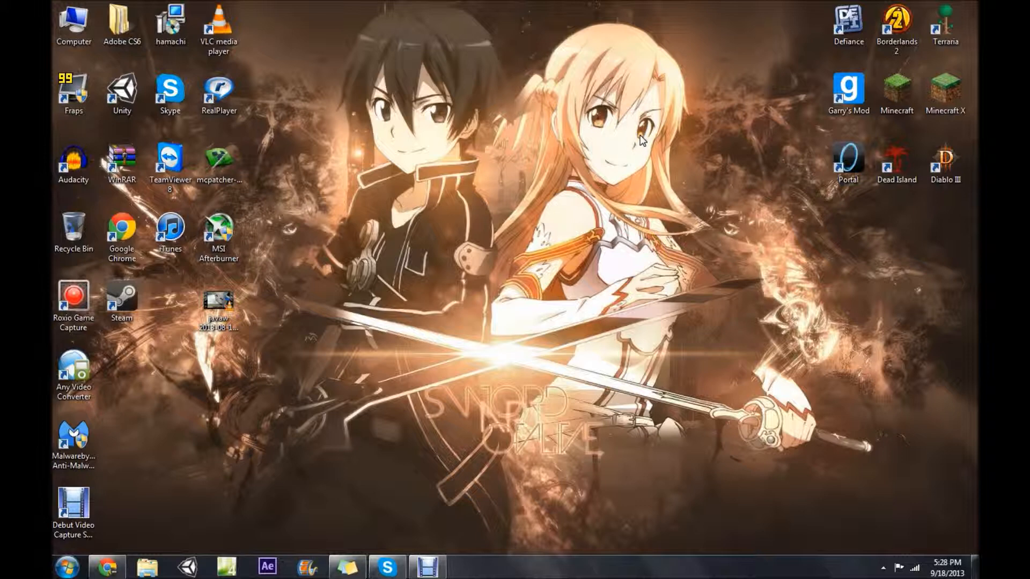
mouse_move(443, 347)
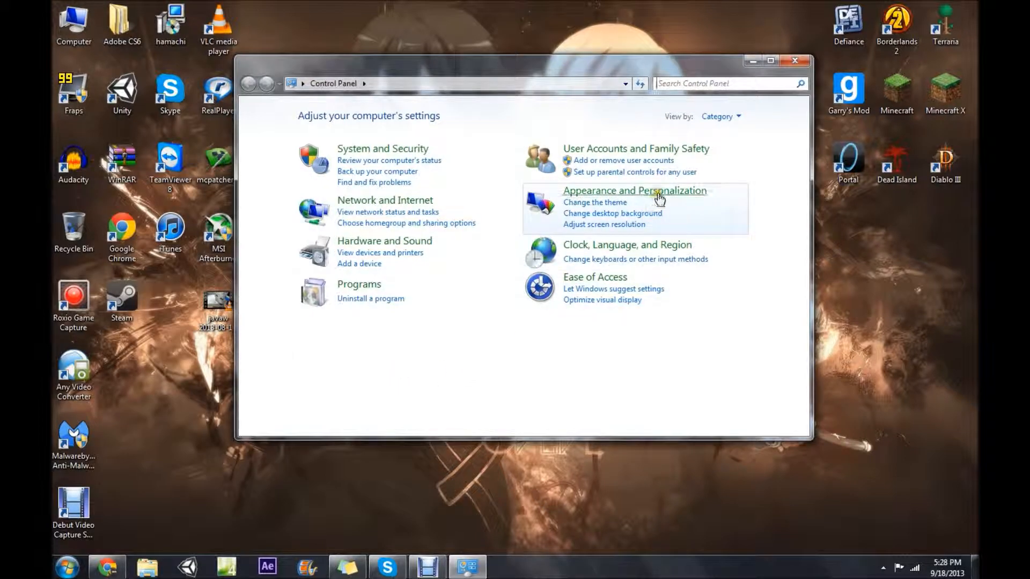
- Enable 'Show hidden files, folders, and drives' under Appearance and Personalization
click(634, 191)
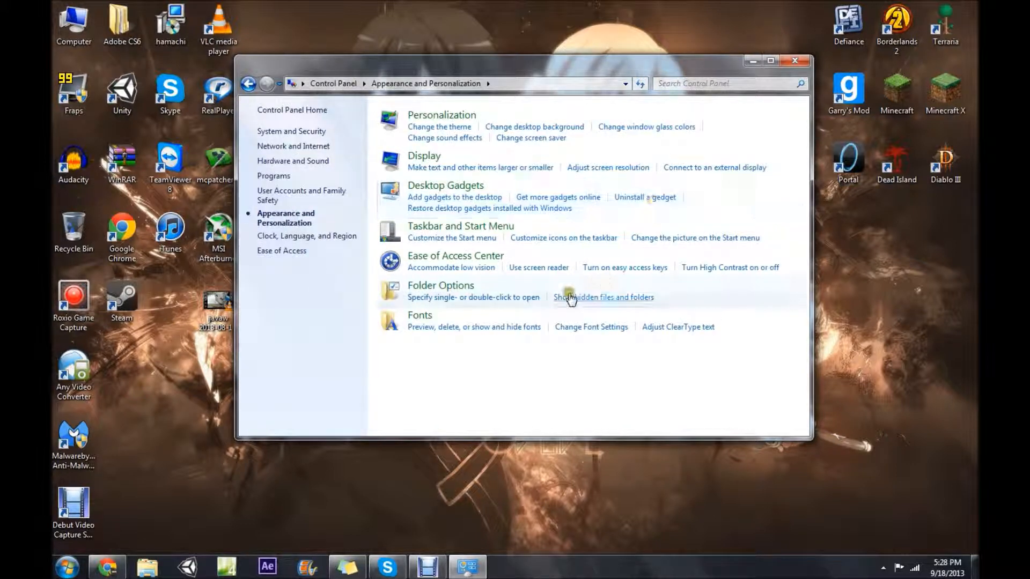
click(602, 297)
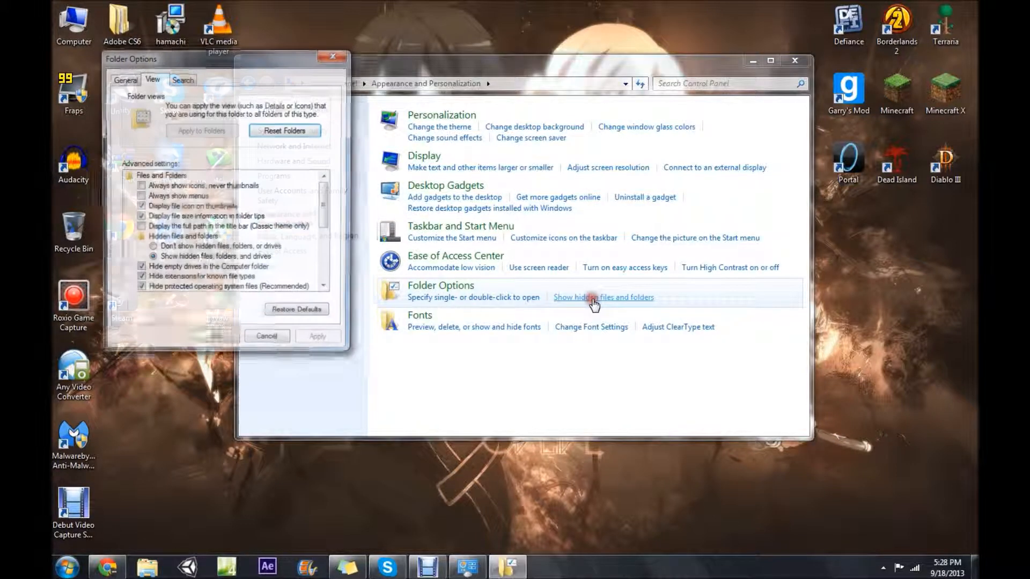
click(602, 297)
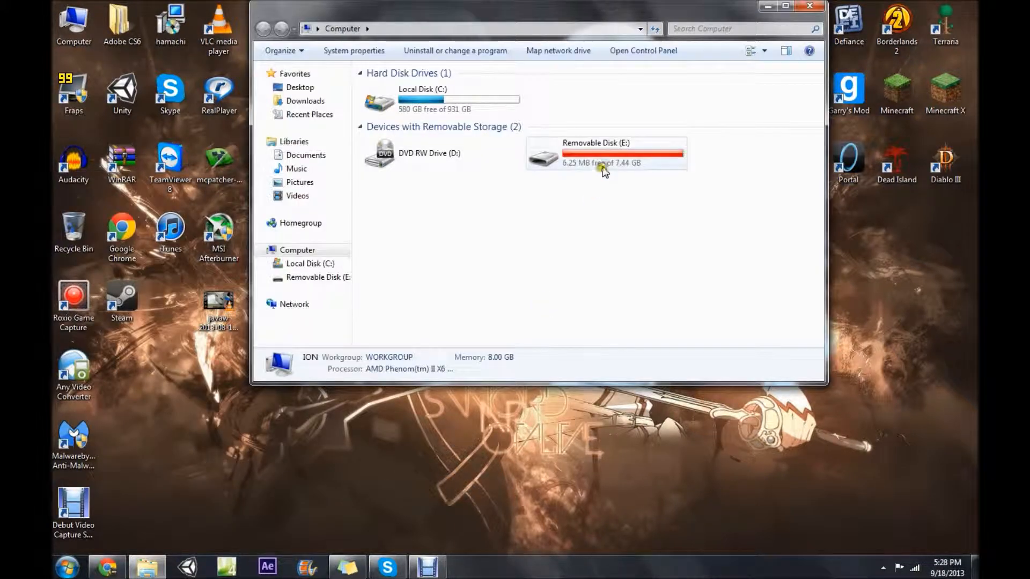
- Enter Removable Disk (E:) and confirm the Delete Folder prompt for the Xbox360 folder
double_click(604, 152)
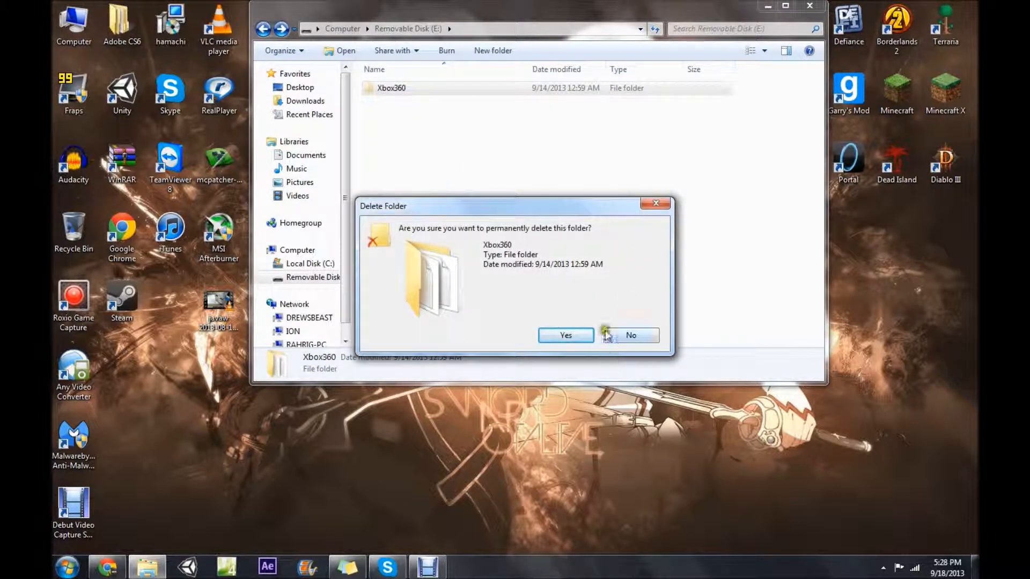
click(629, 335)
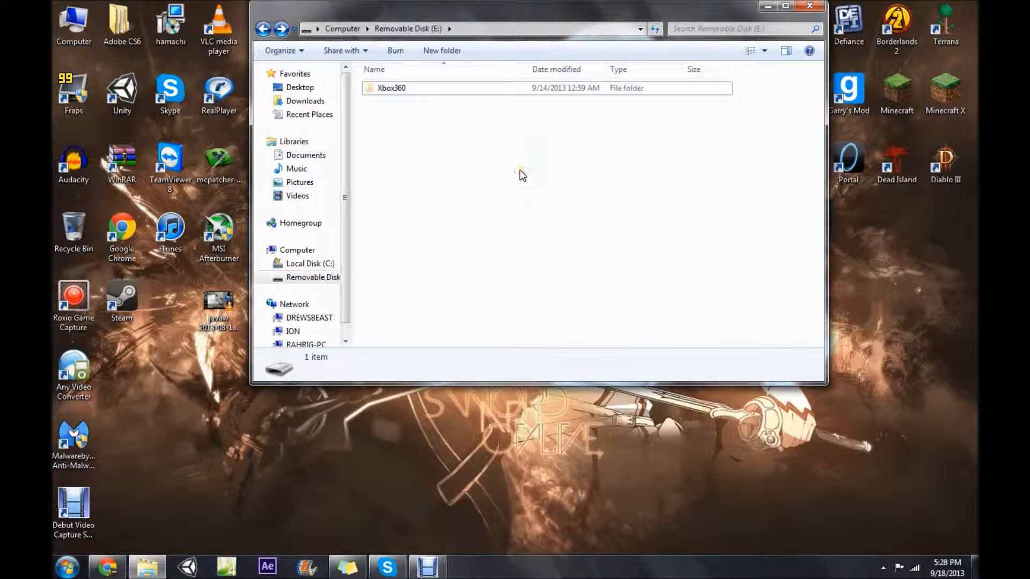
mouse_move(561, 145)
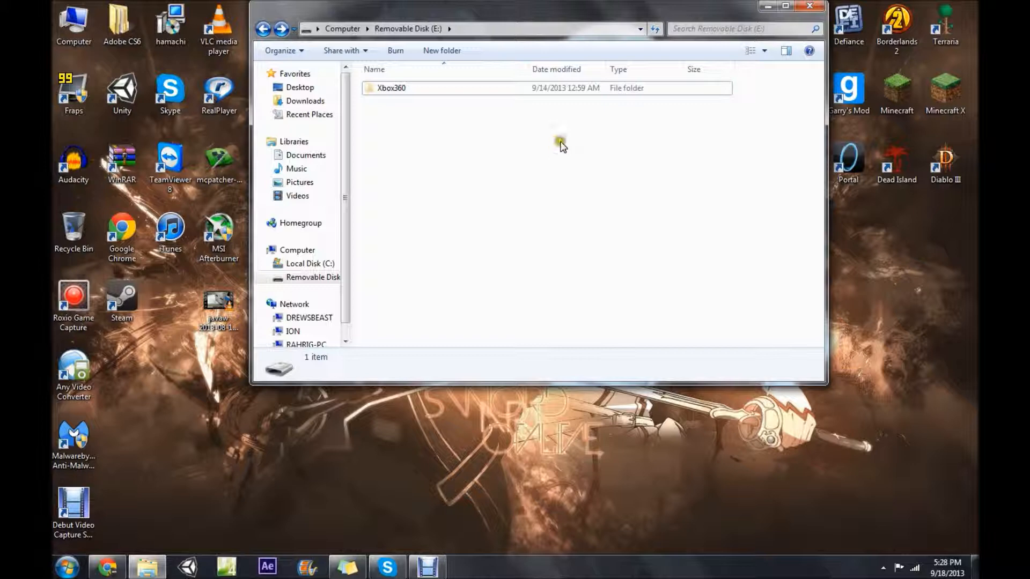
mouse_move(748, 118)
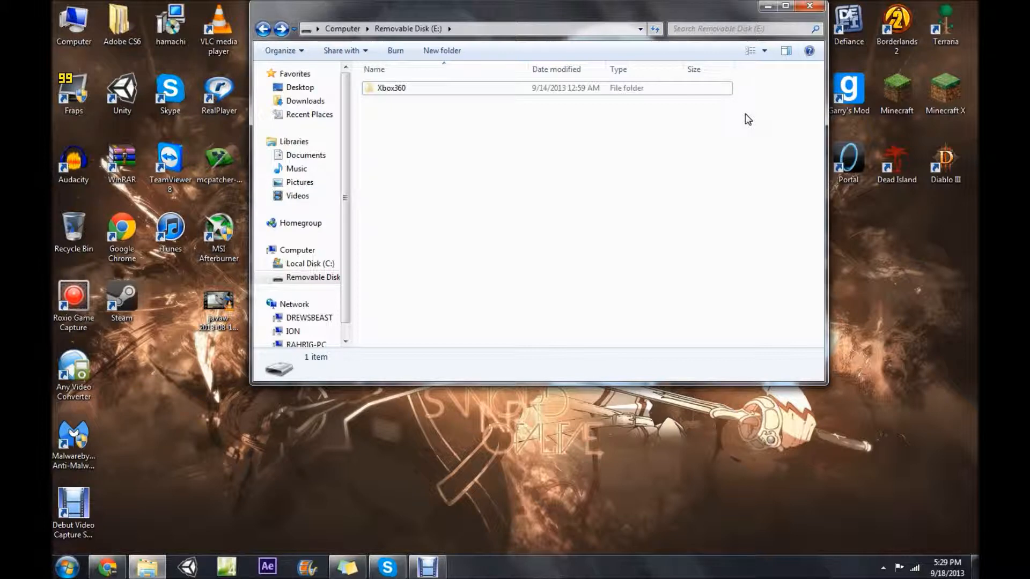
mouse_move(685, 130)
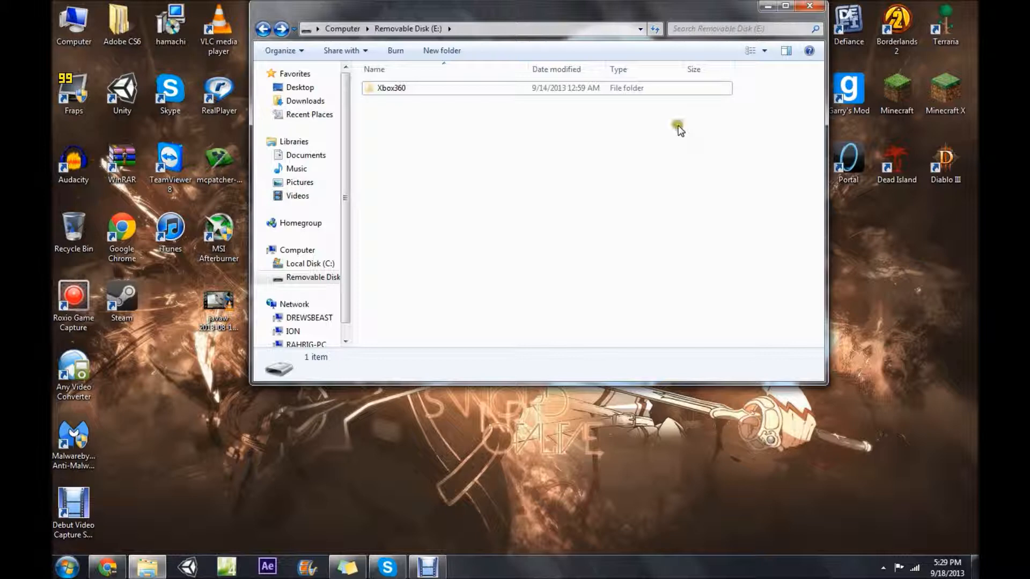
mouse_move(680, 128)
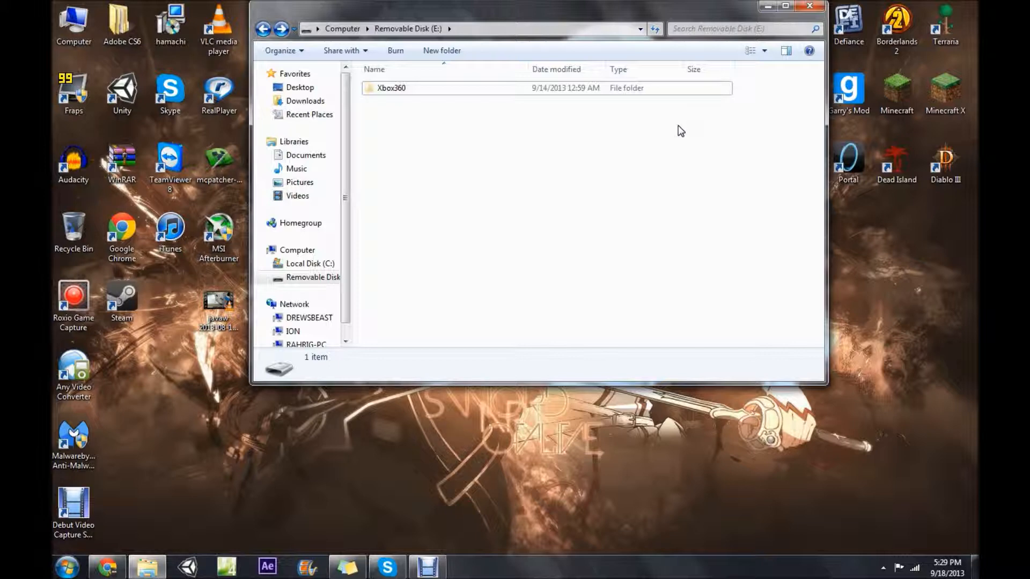
click(493, 143)
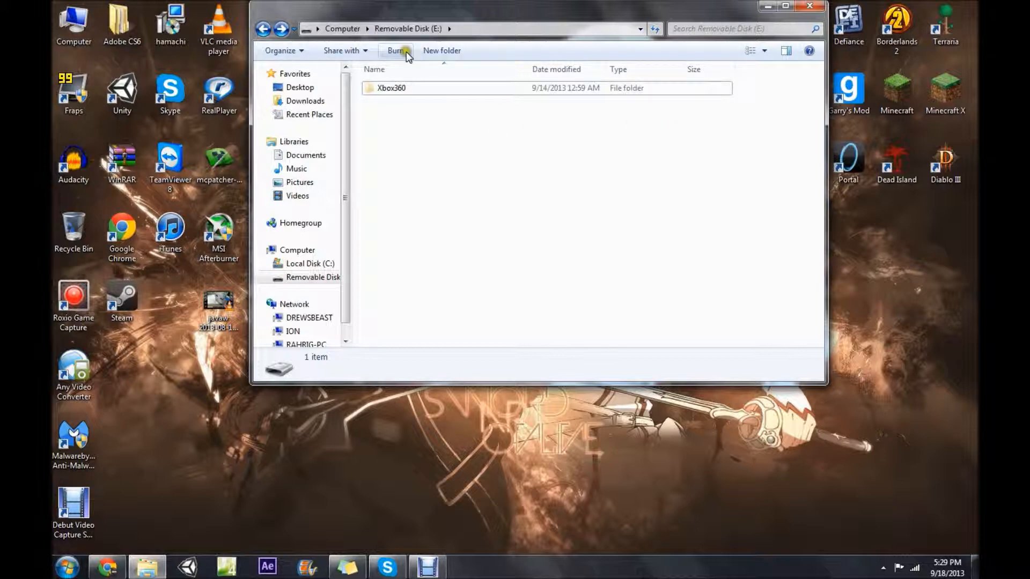
mouse_move(498, 50)
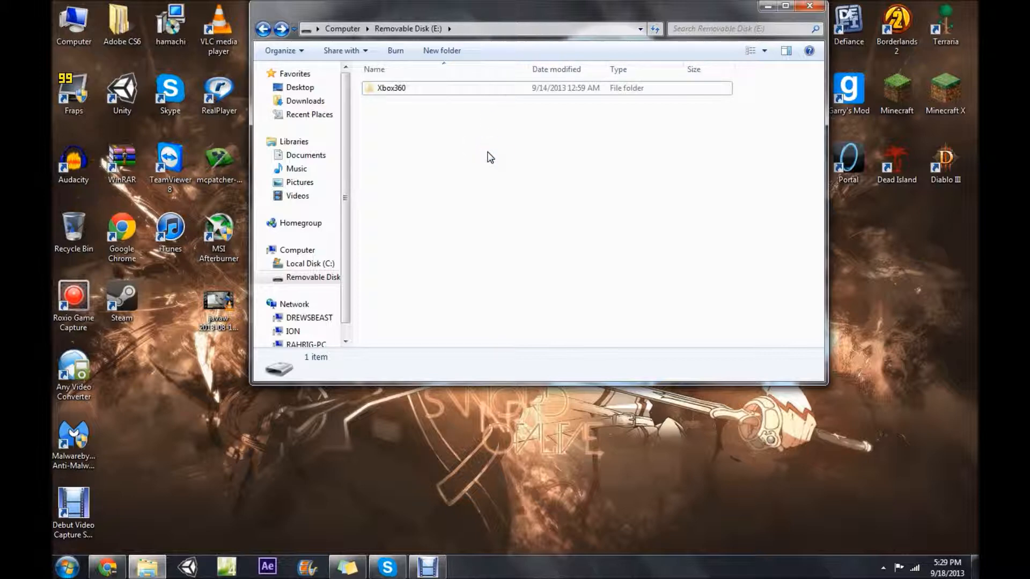
mouse_move(489, 180)
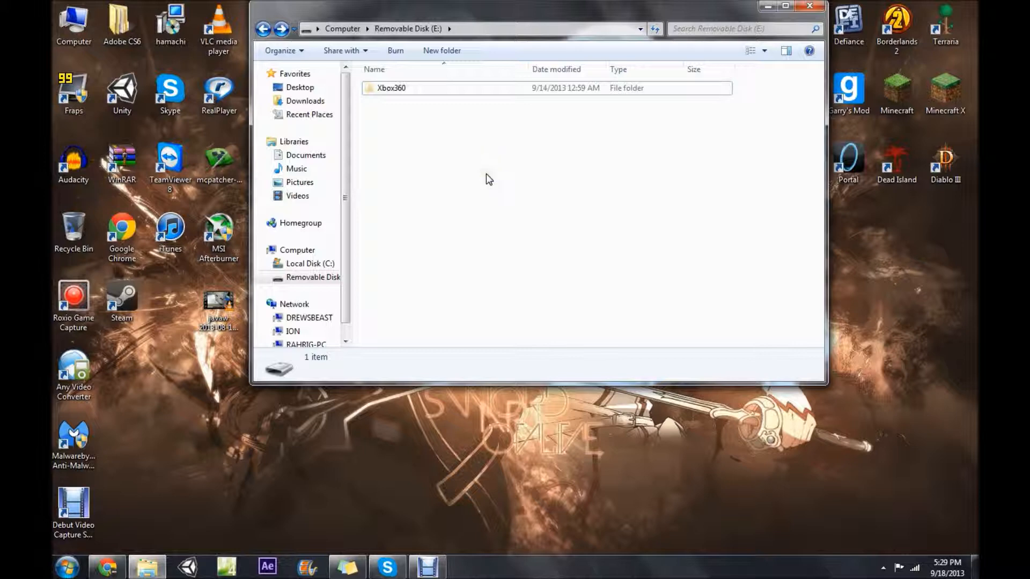